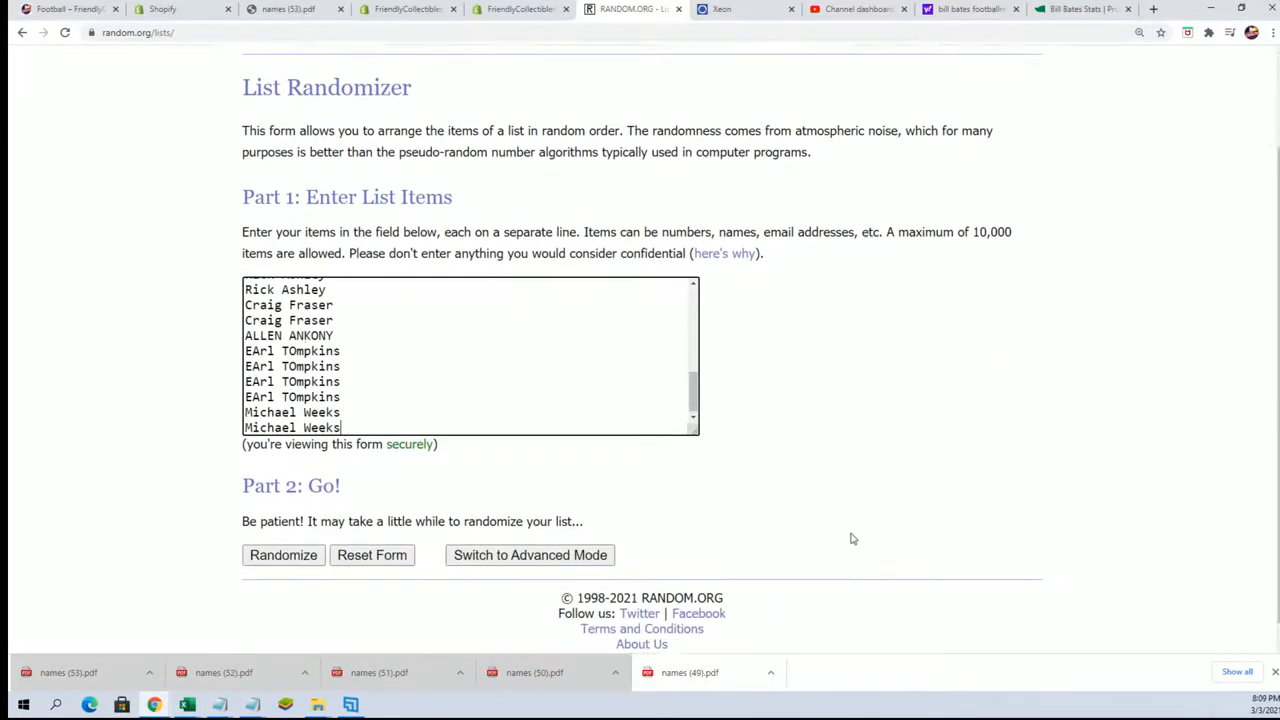
Shuffle the 32 owner names in RANDOM.ORG six times in a row.
click(283, 555)
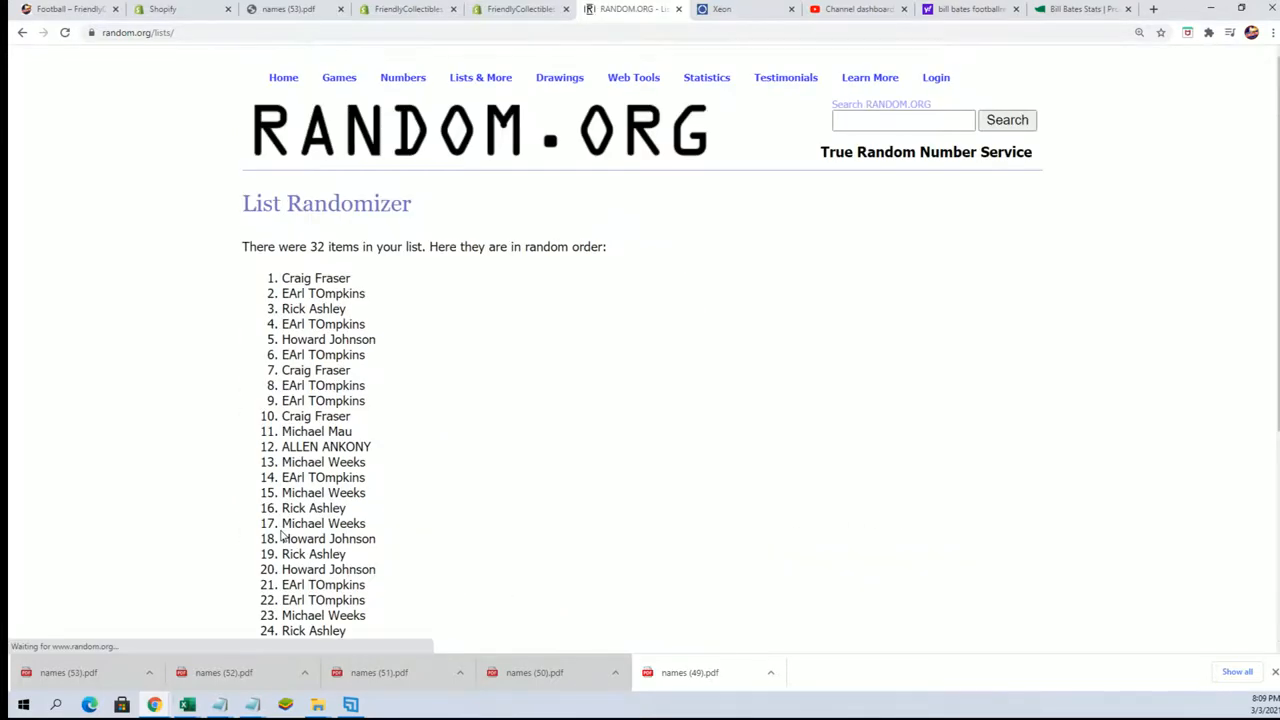
scroll(down, 3)
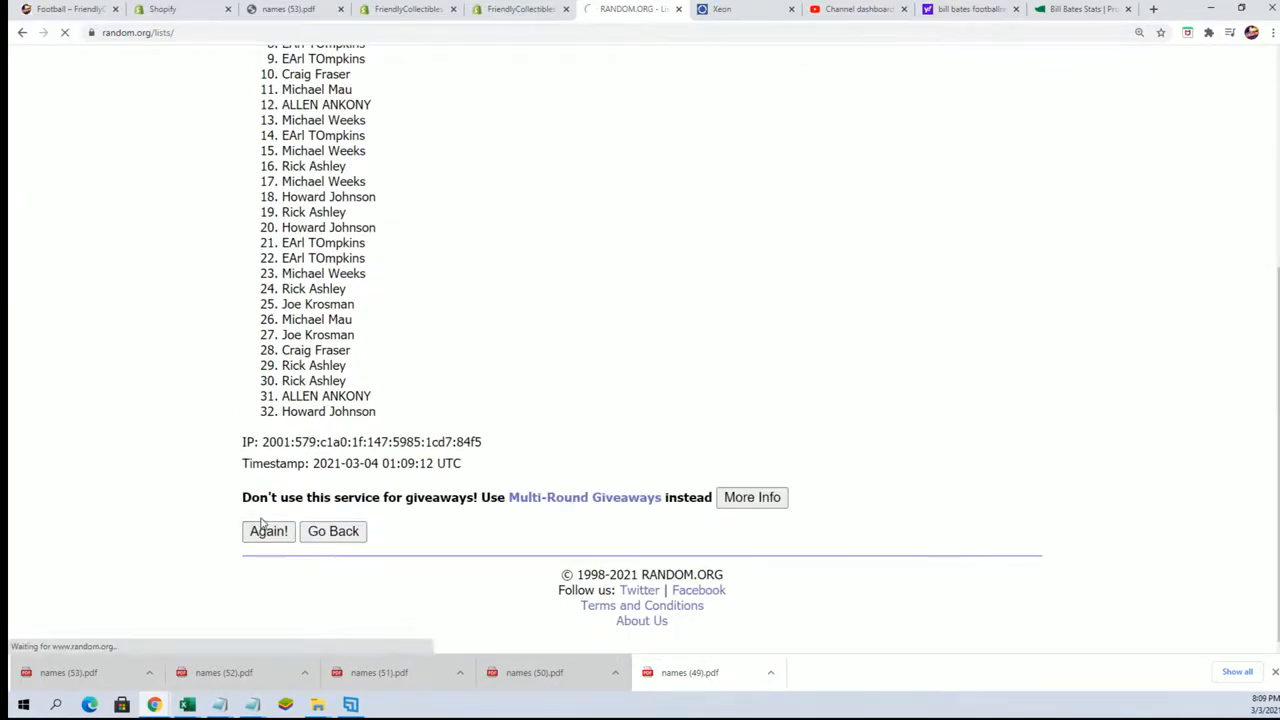
click(267, 531)
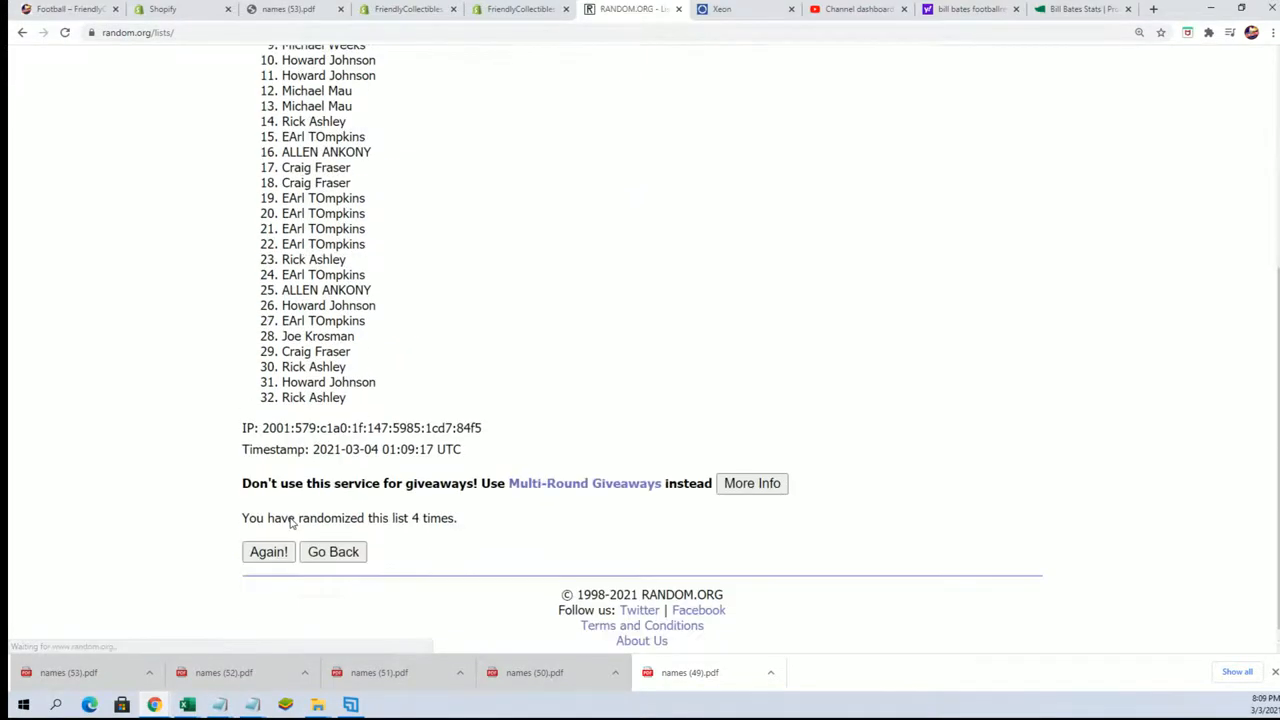
click(268, 551)
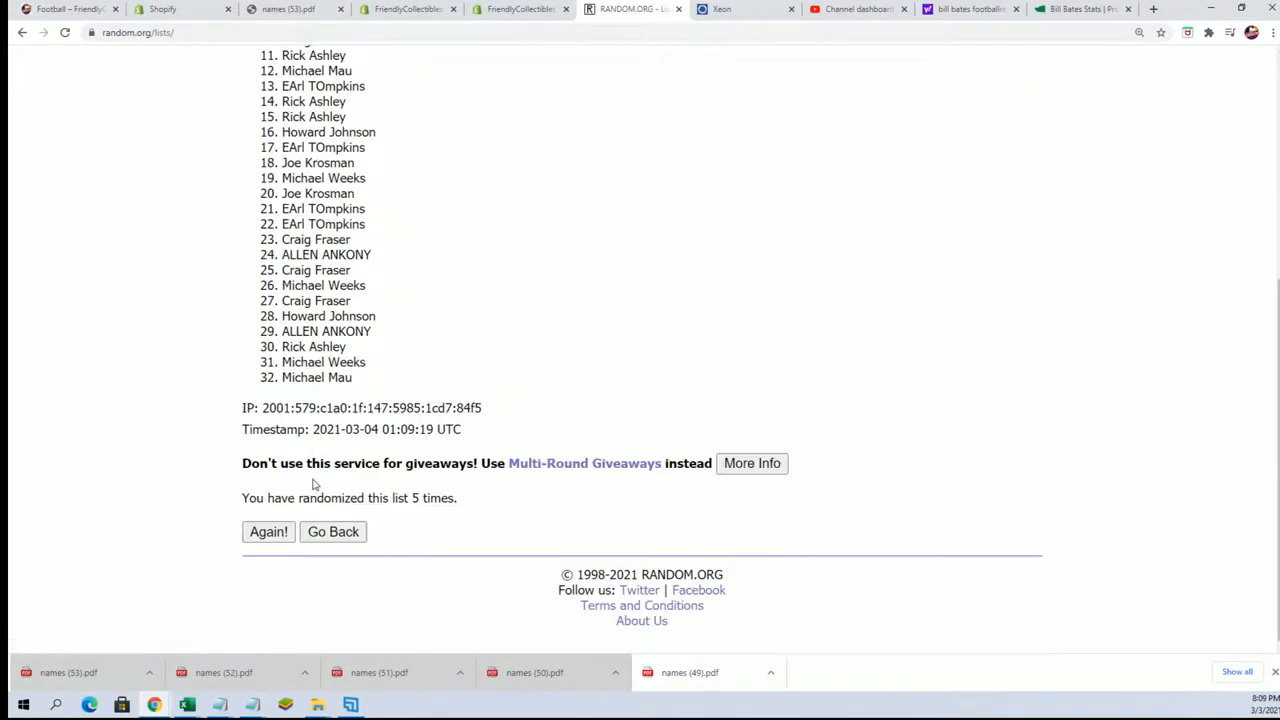
click(268, 531)
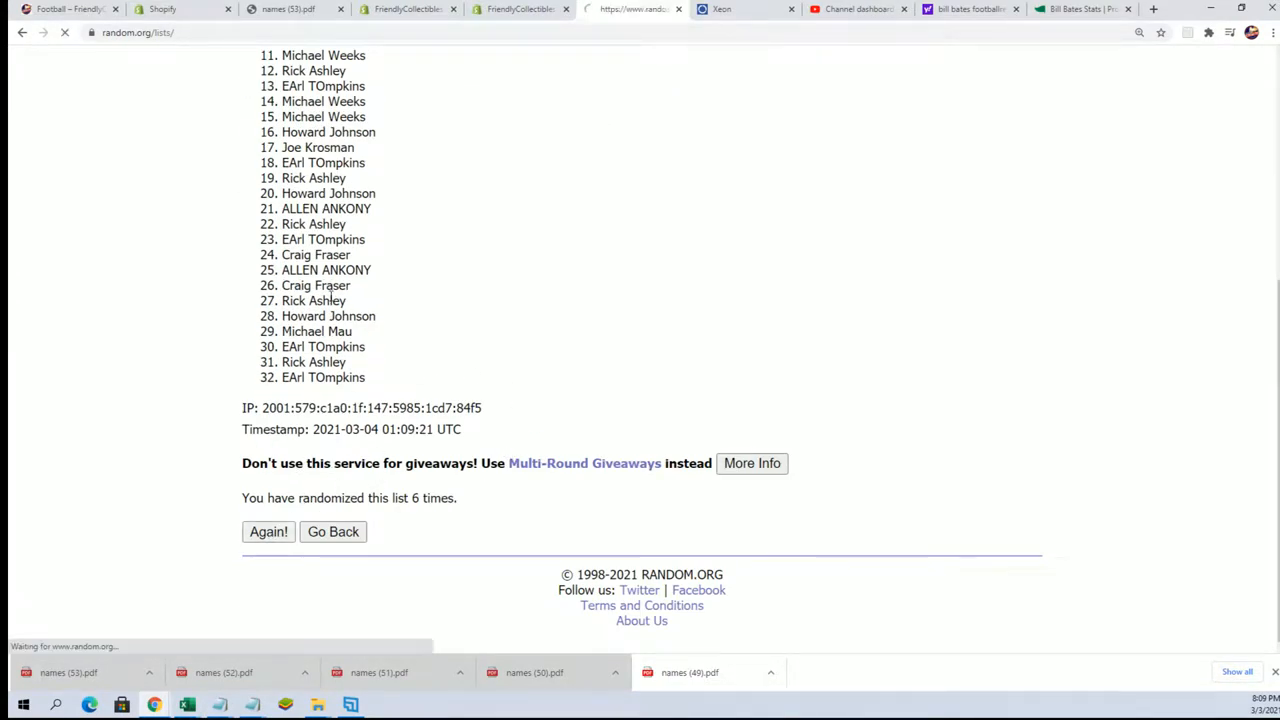
click(268, 531)
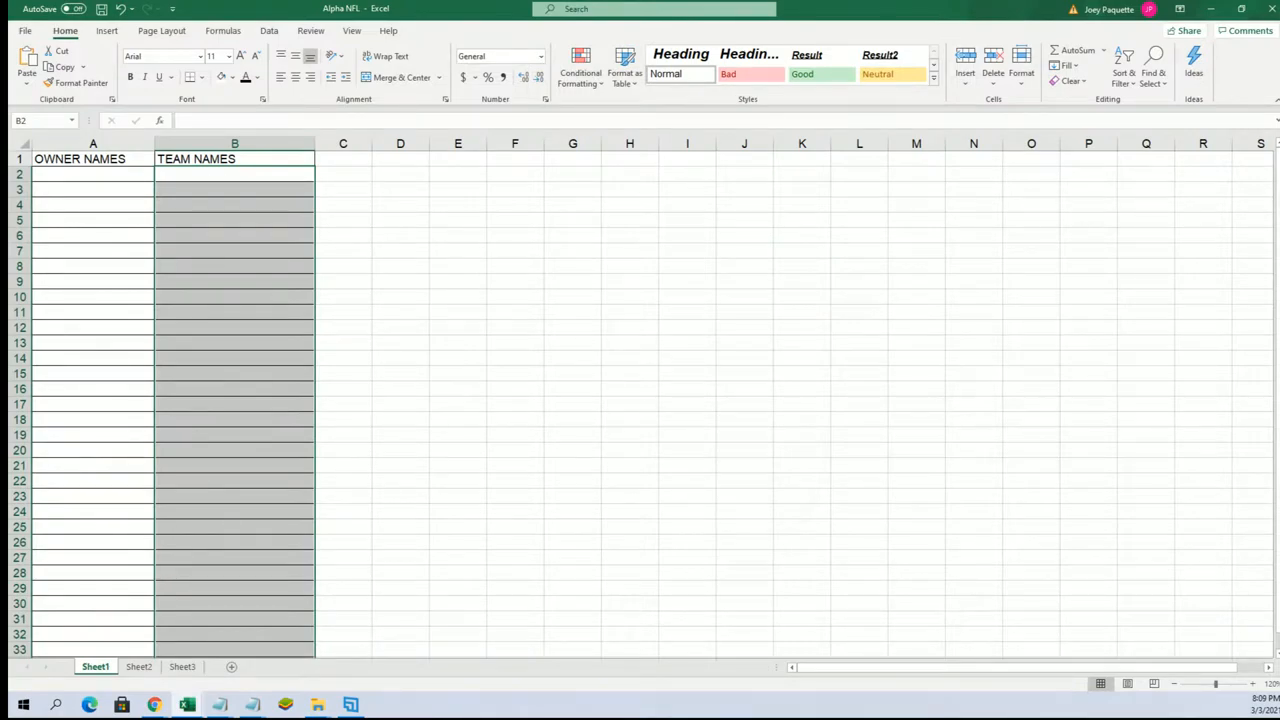
Paste the shuffled owner names into cell A2 as Unicode Text with Paste Special.
right_click(93, 174)
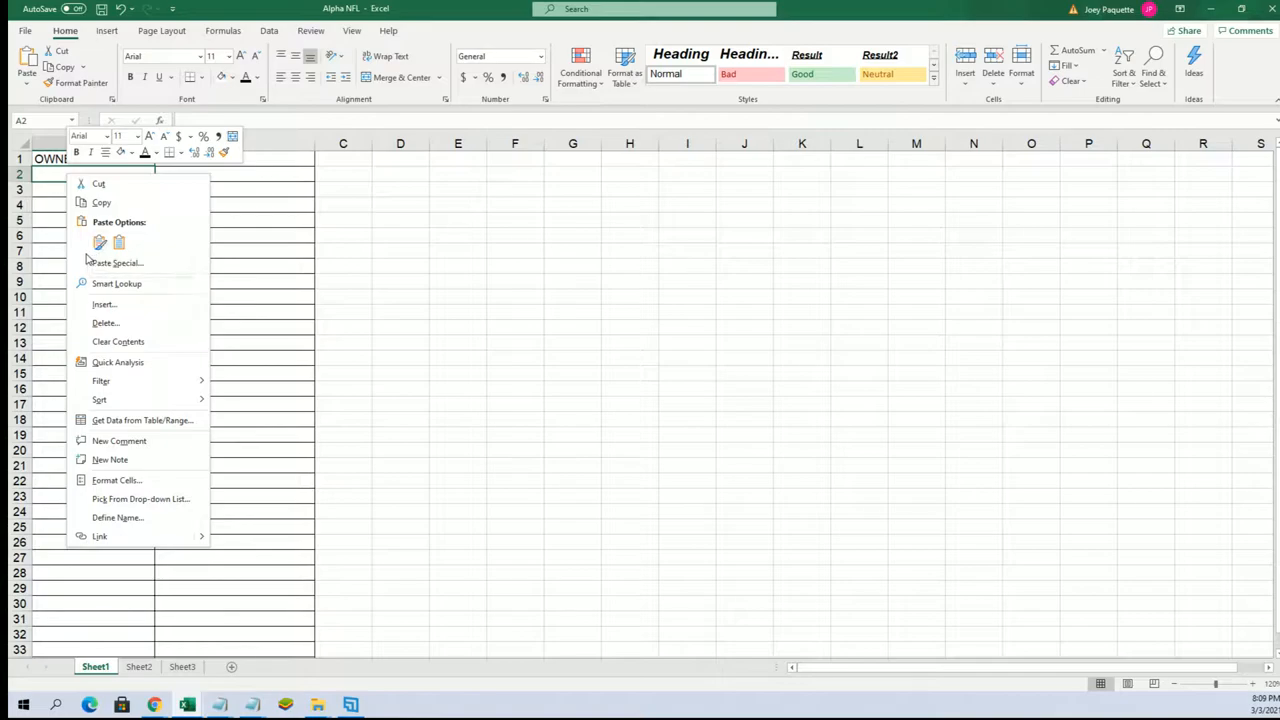
click(116, 262)
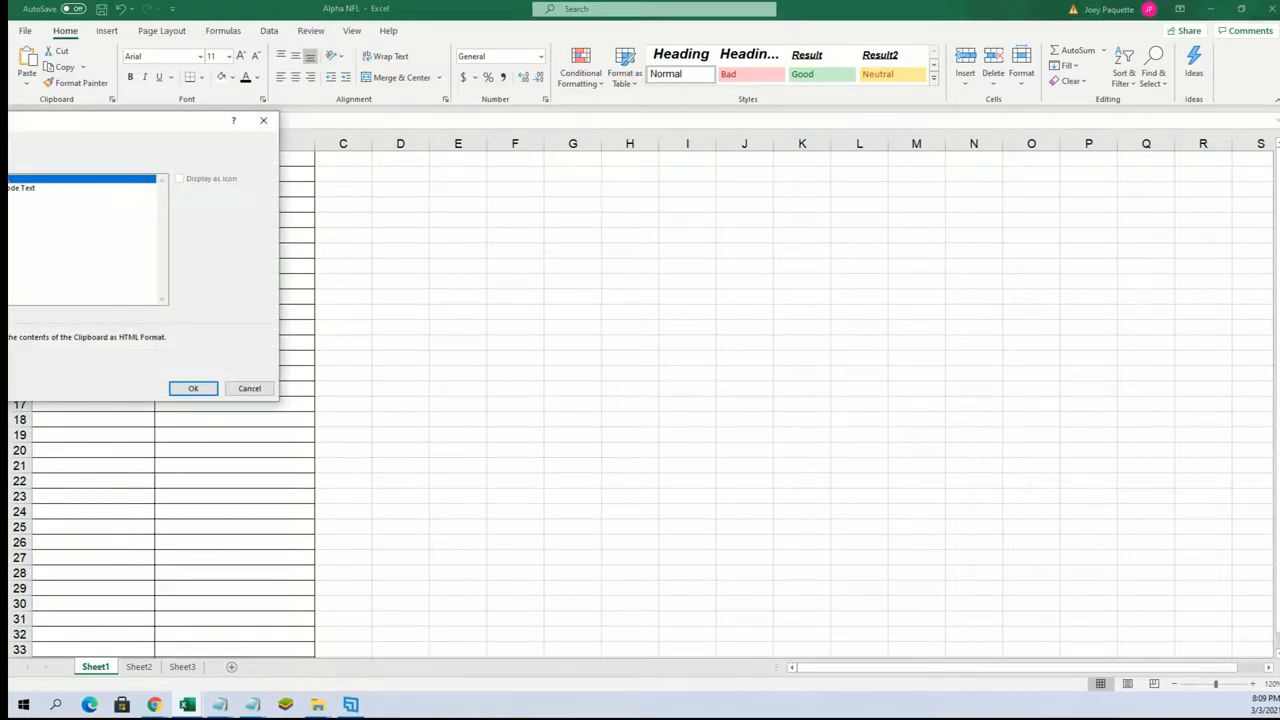
click(193, 388)
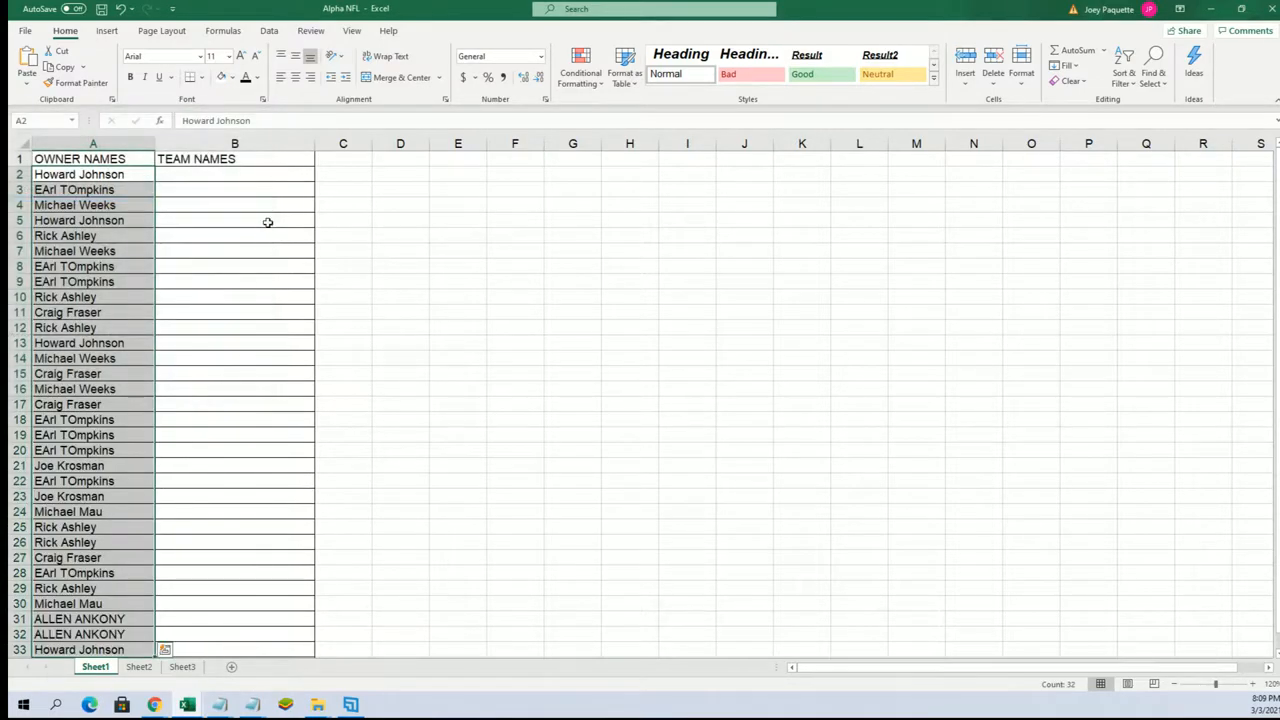
click(234, 174)
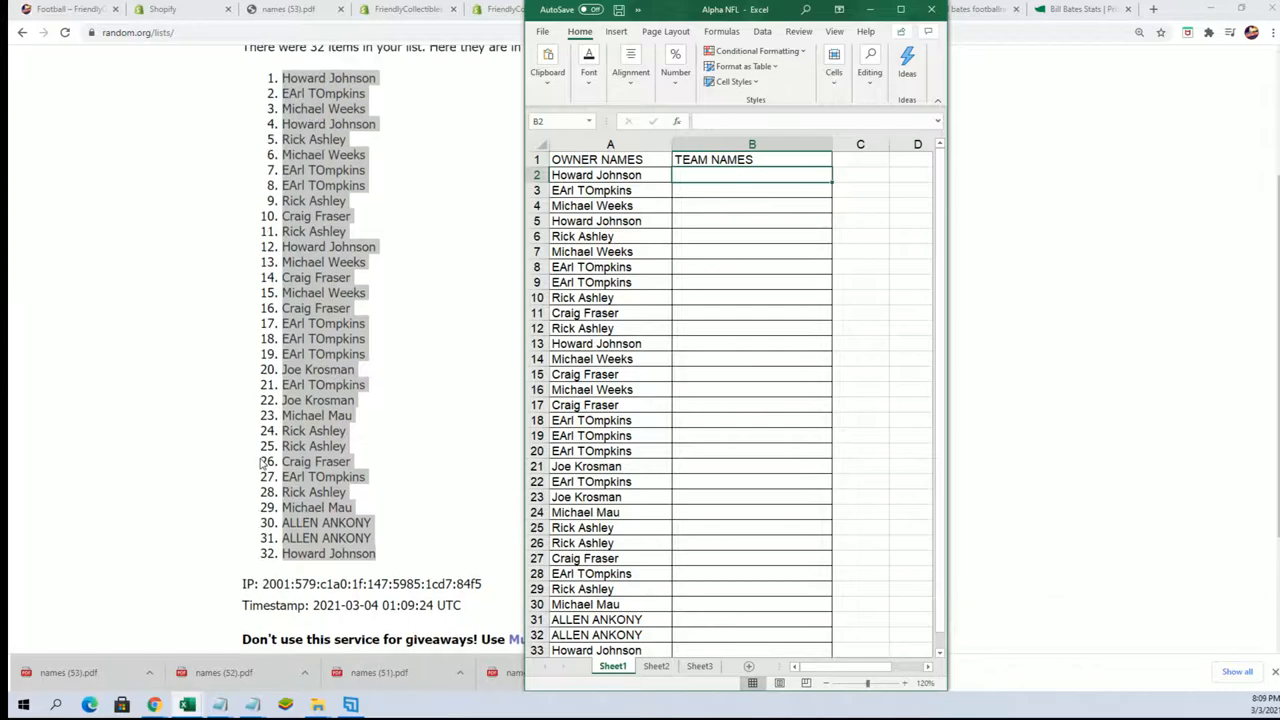
Scroll the workbook and arrange Excel beside the randomized name list for comparison.
scroll(up, 3)
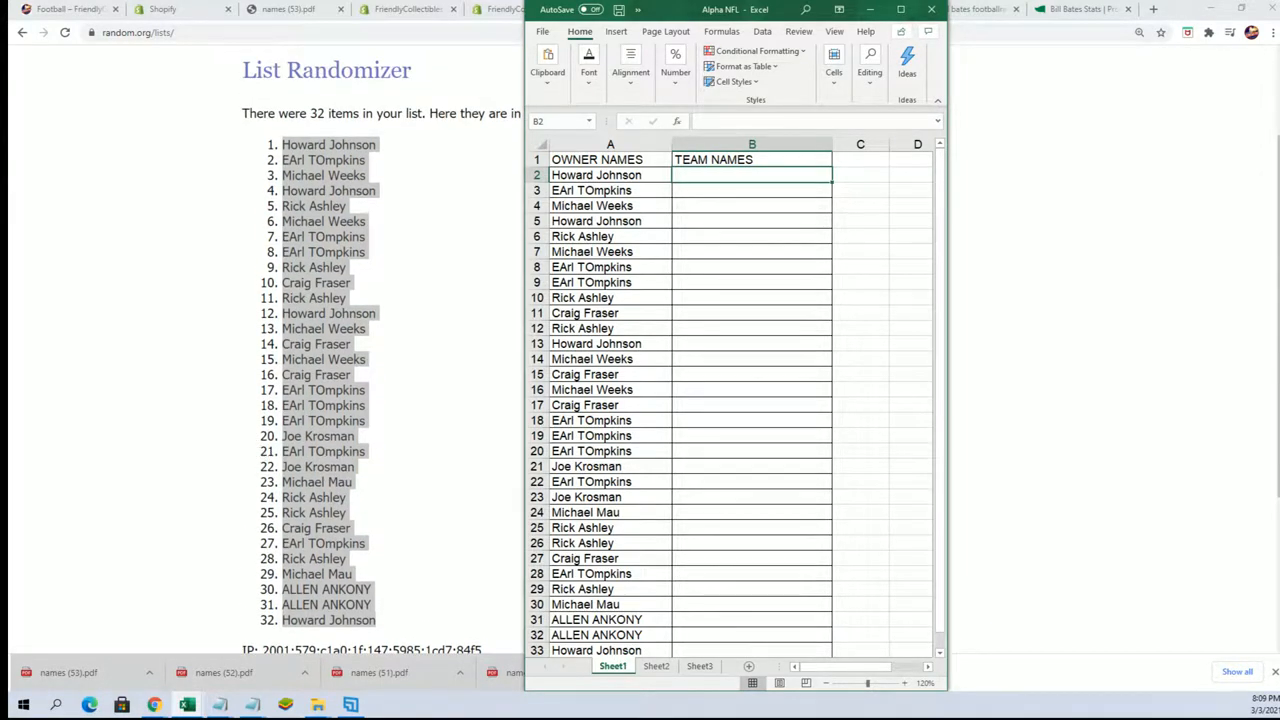
scroll(down, 3)
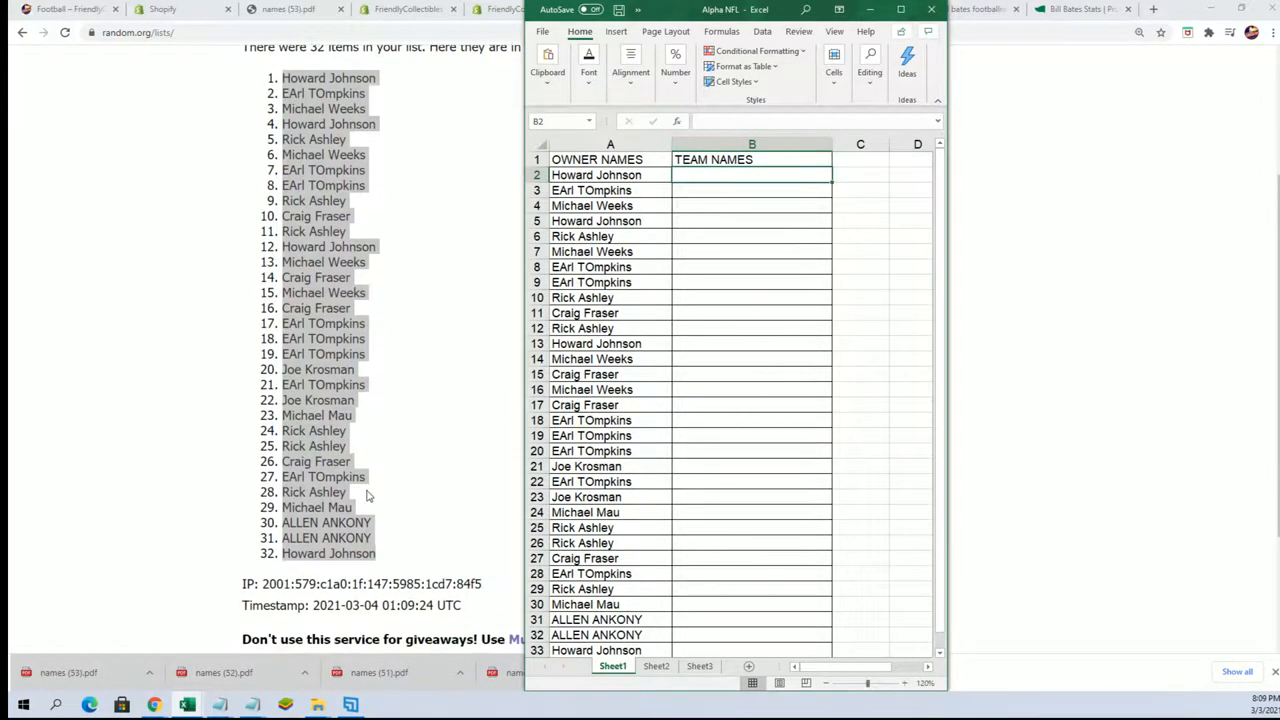
mouse_move(491, 192)
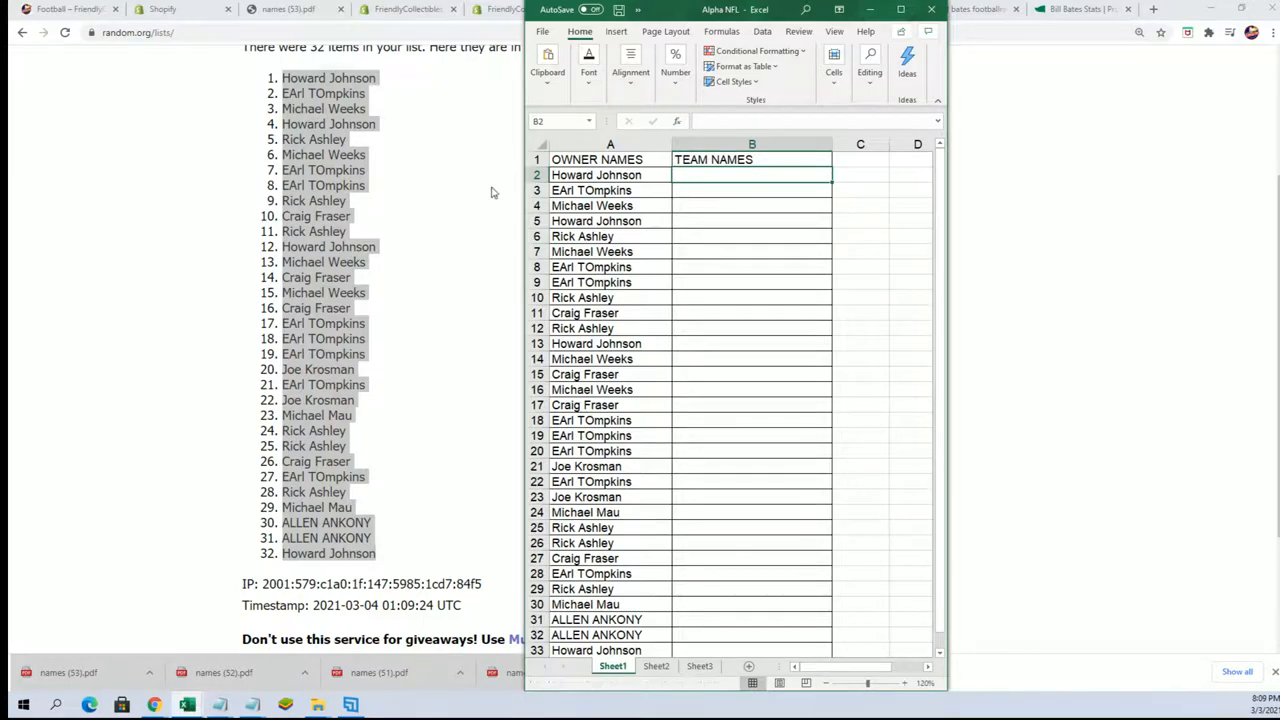
click(481, 77)
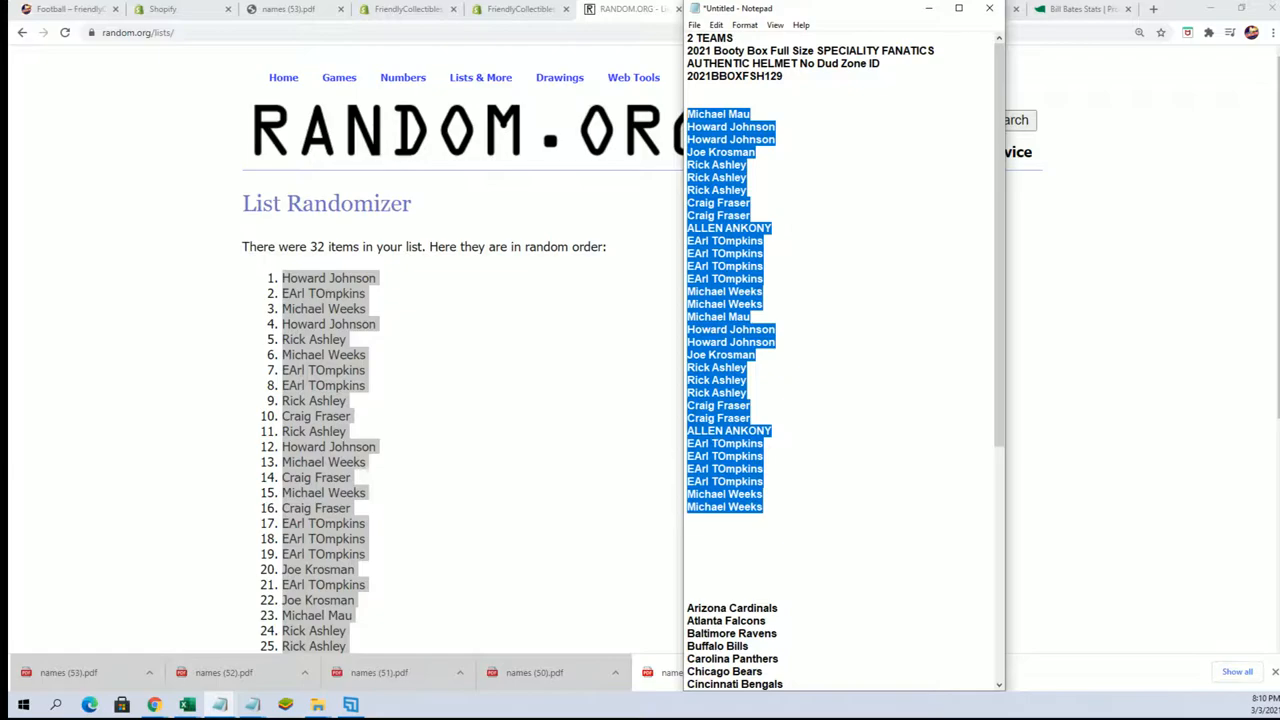
Copy the NFL team names, Arizona Cardinals through Washington Redskins, from Notepad.
scroll(down, 3)
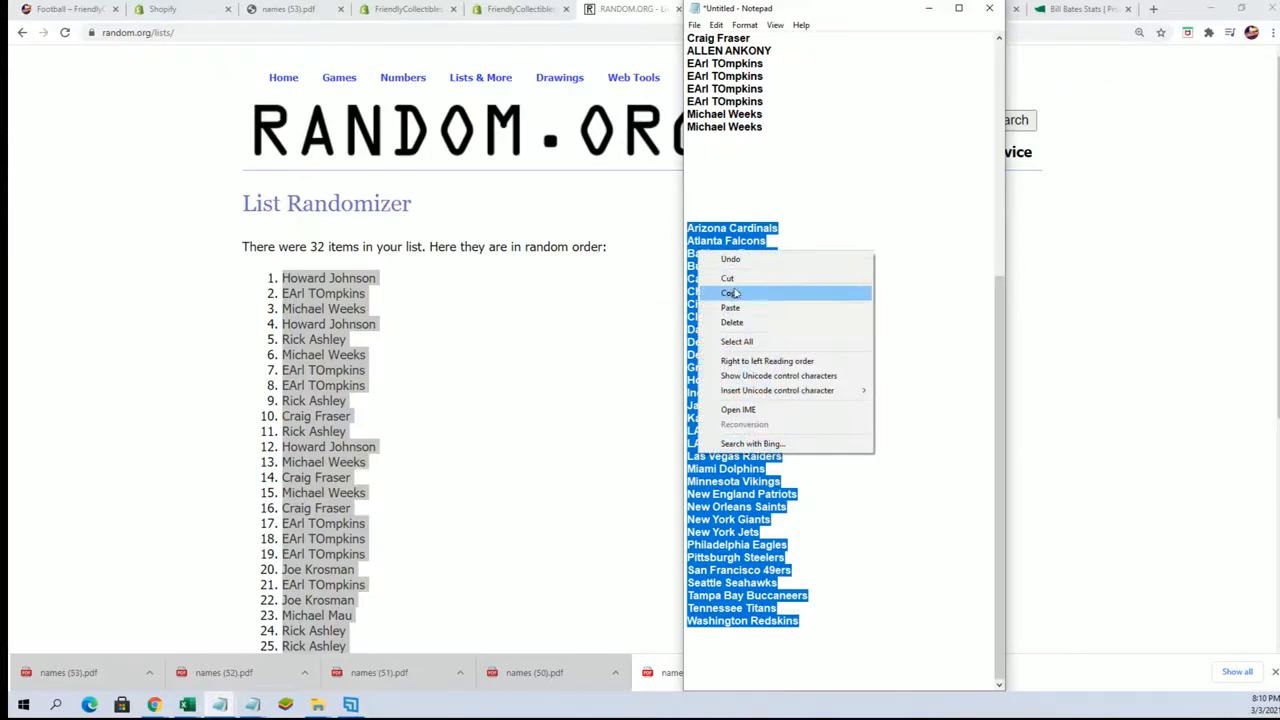
click(480, 77)
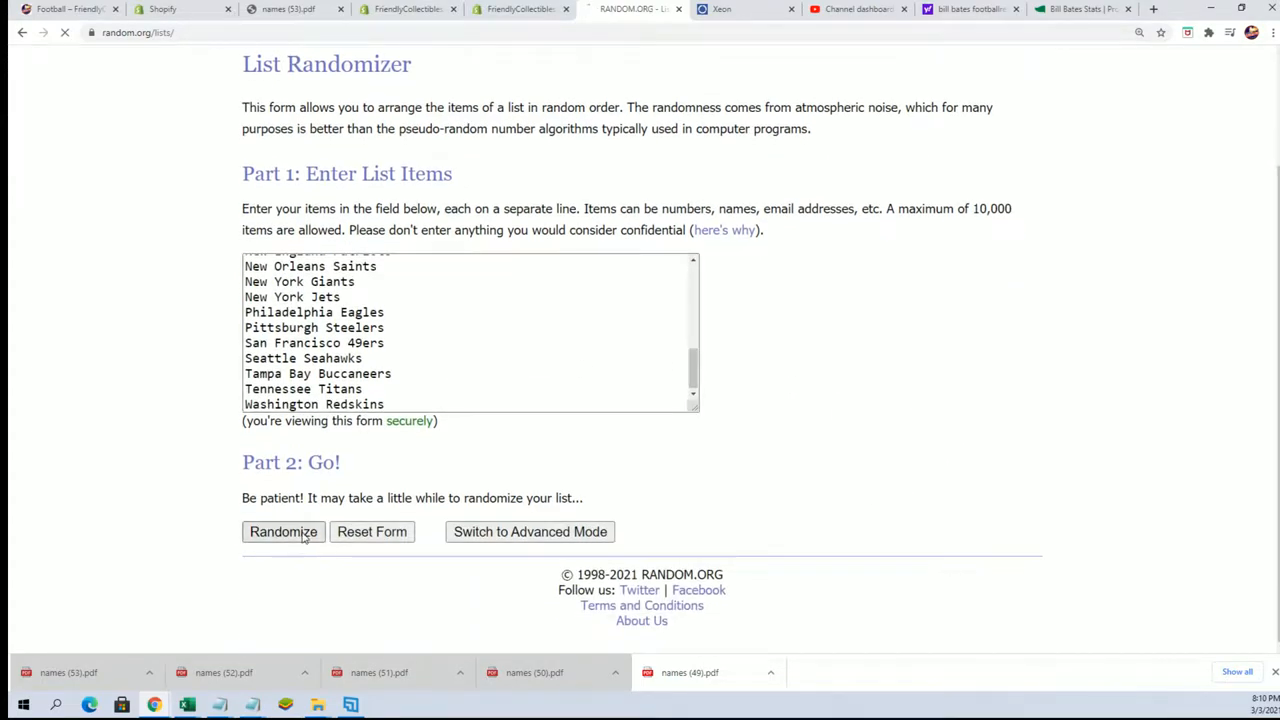
Reshuffle the 32 NFL team names seven times and review the final order.
click(283, 531)
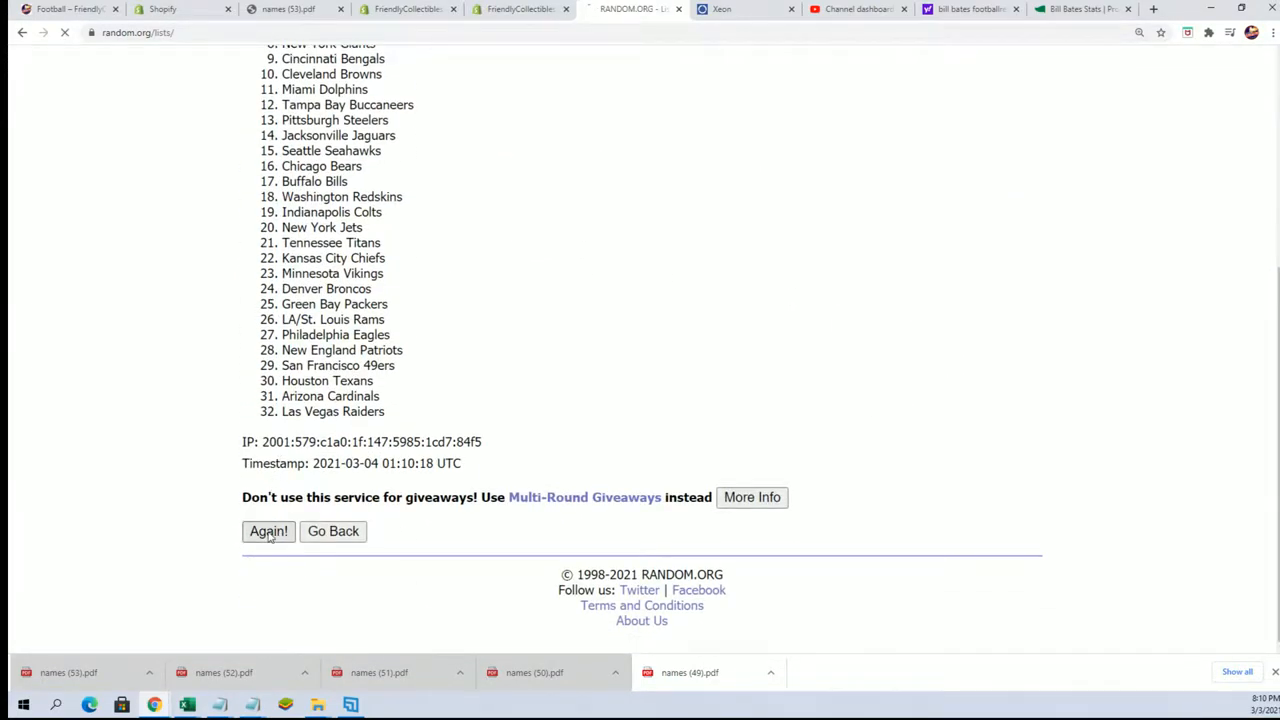
click(268, 531)
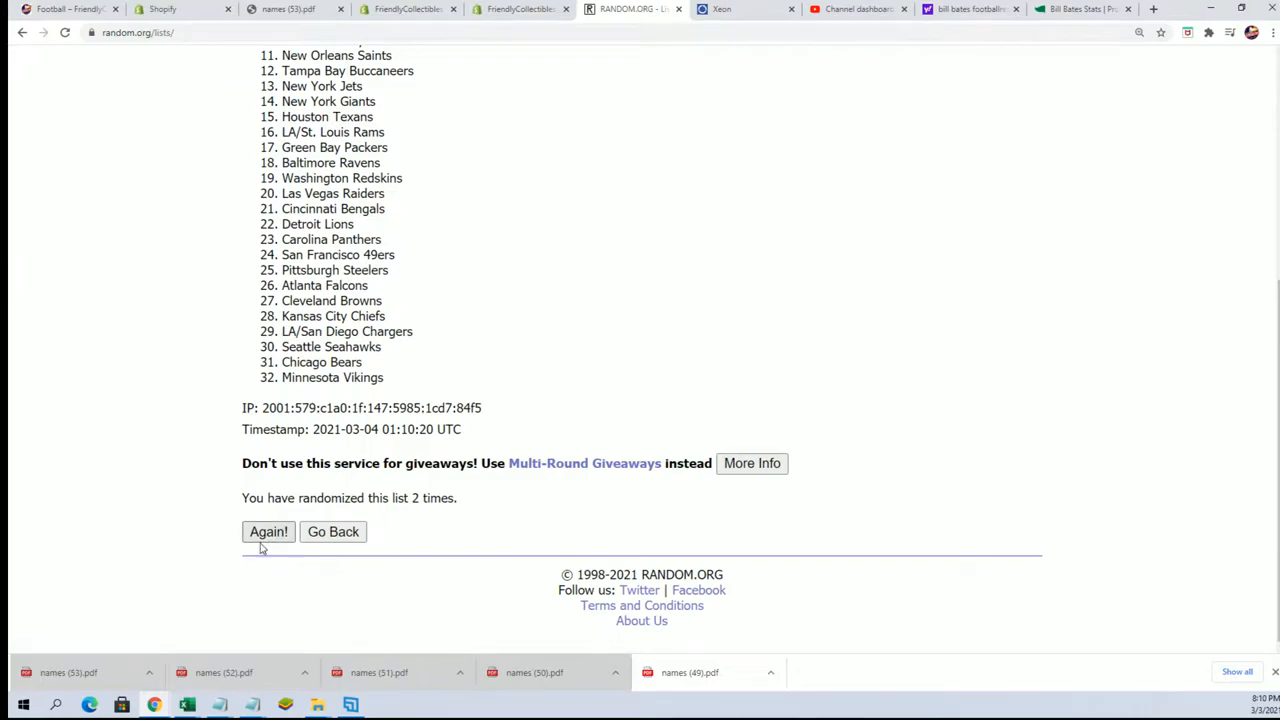
click(268, 531)
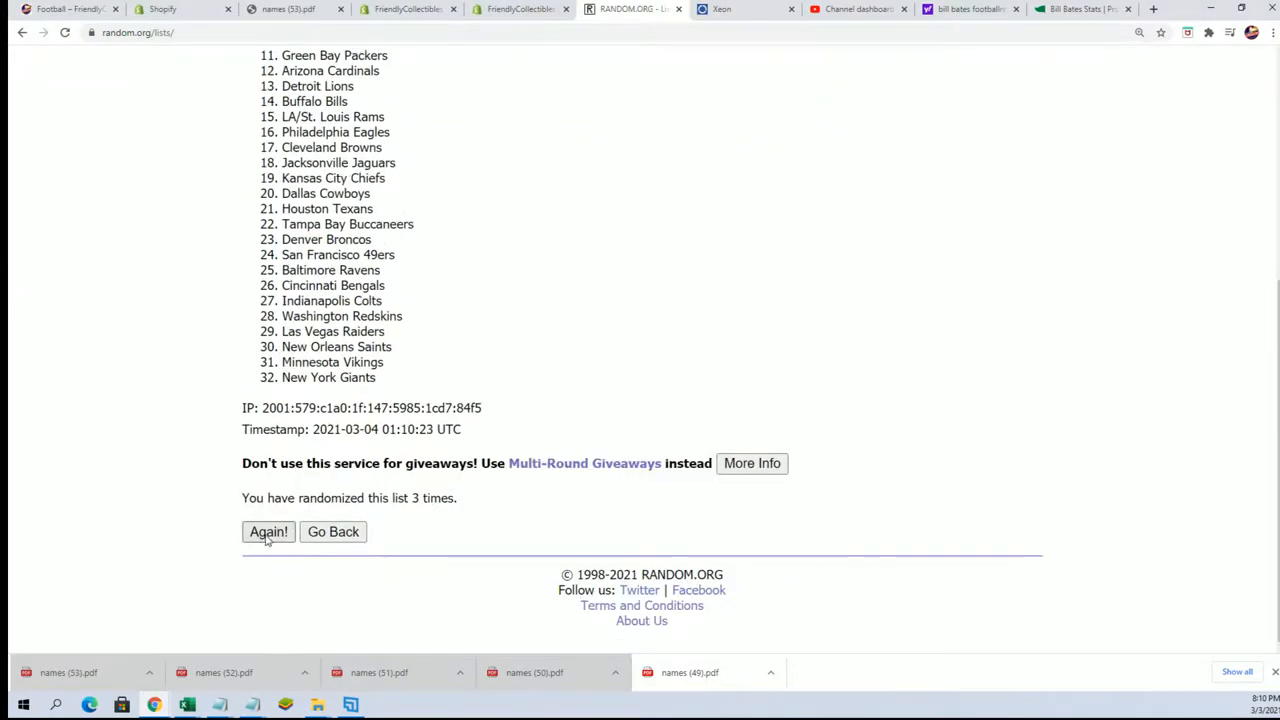
click(268, 531)
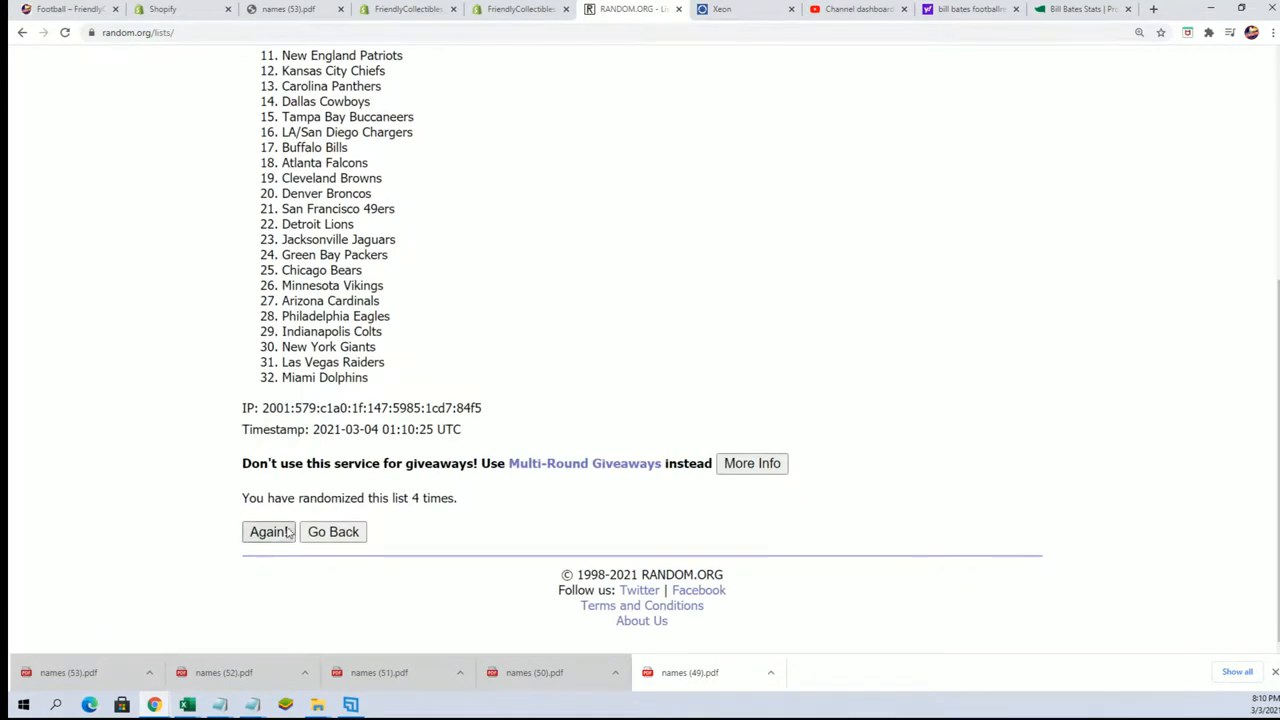
click(268, 531)
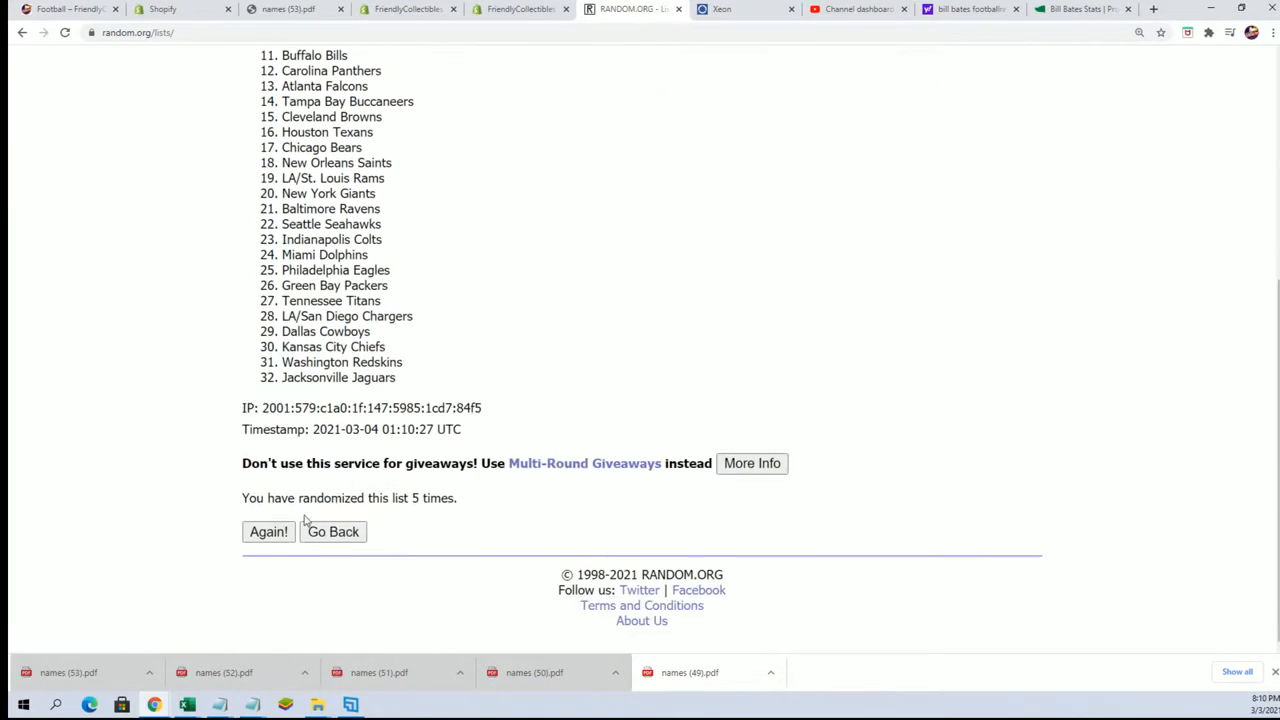
click(268, 531)
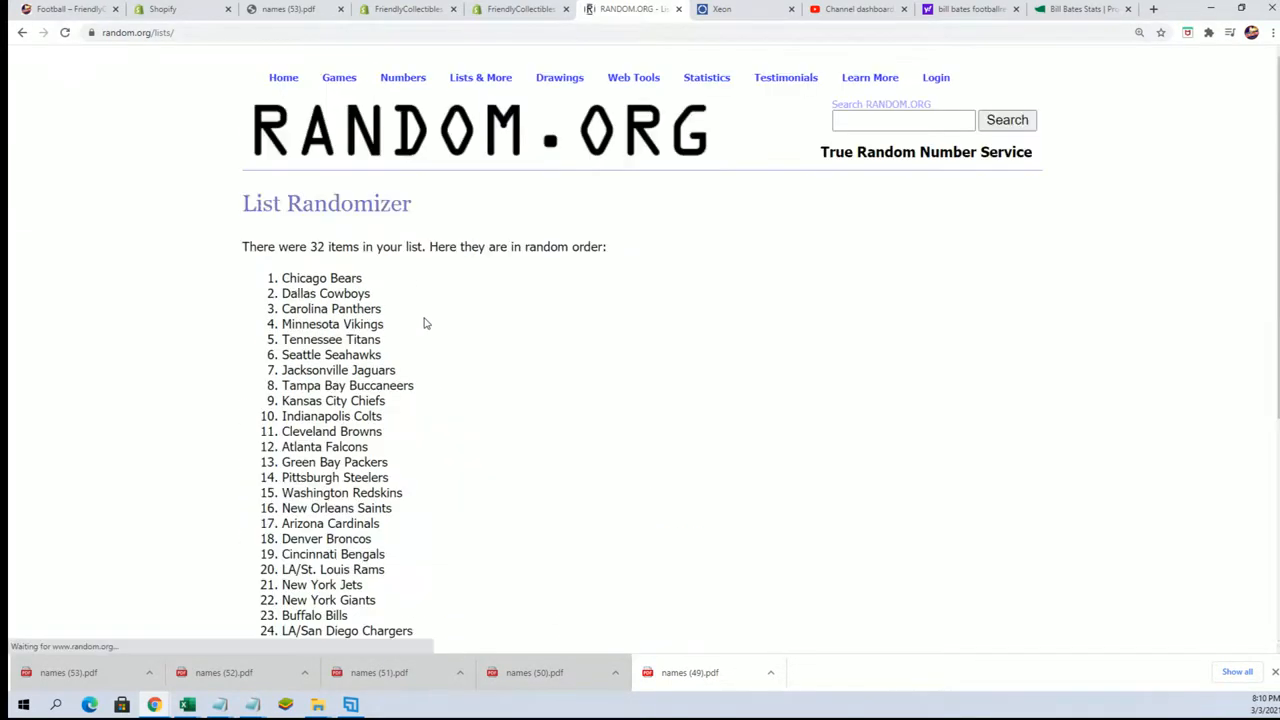
scroll(down, 3)
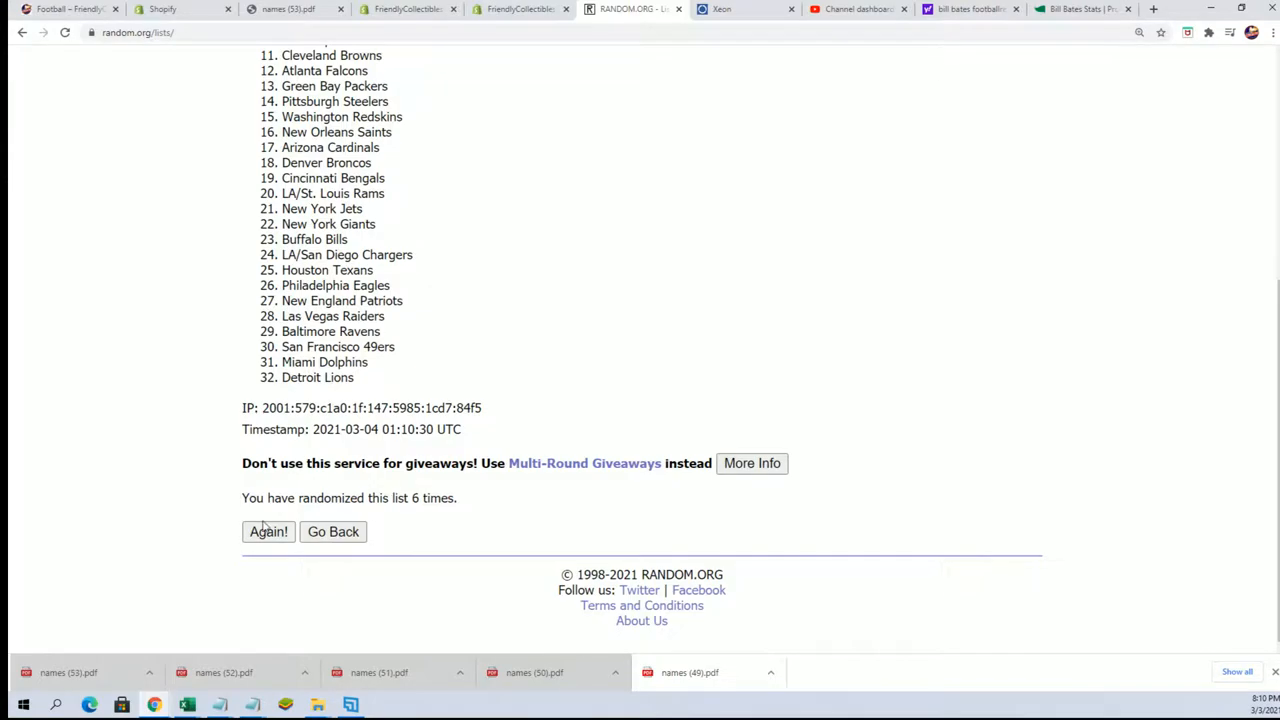
click(268, 531)
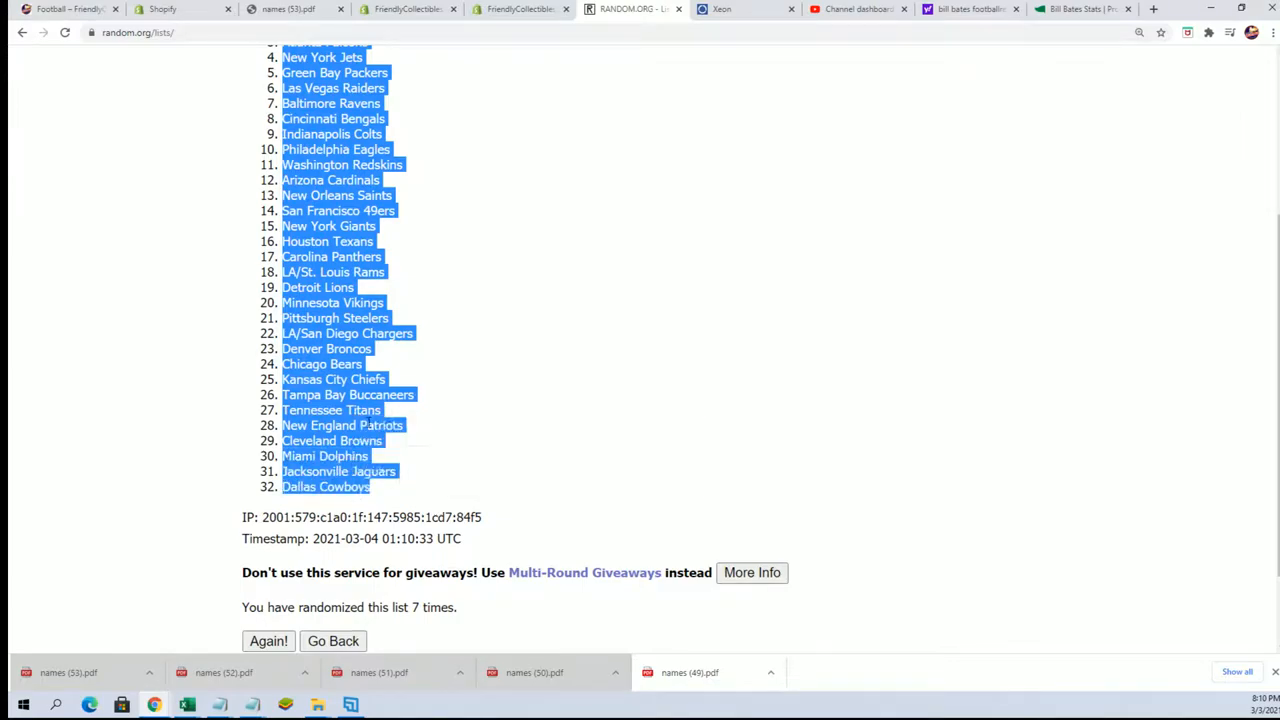
scroll(up, 3)
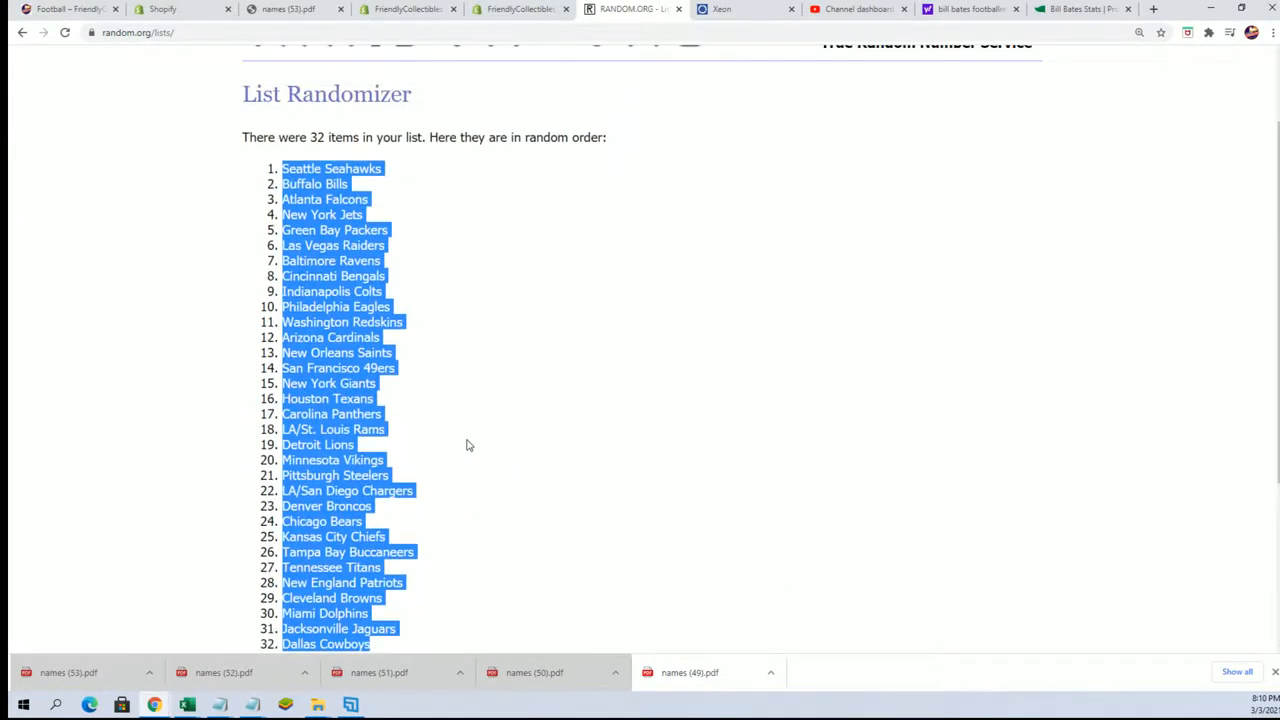
scroll(down, 3)
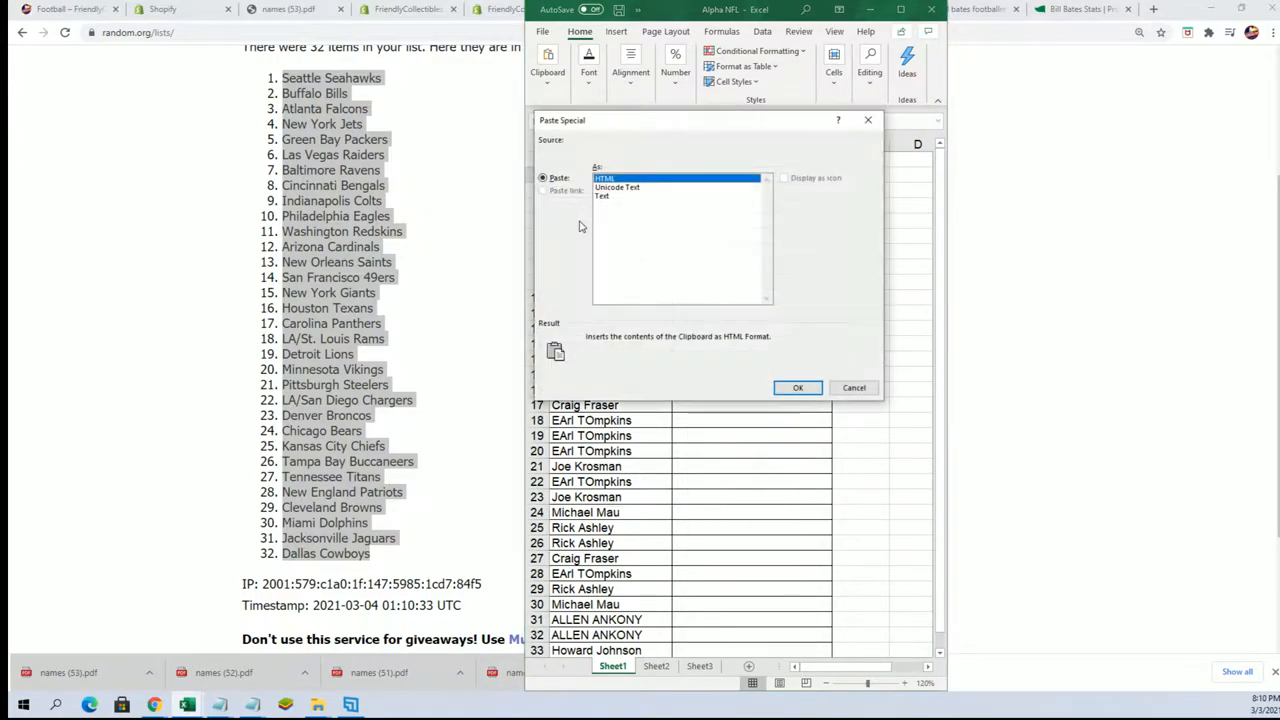
Paste the shuffled teams into column B as HTML and maximize Excel.
click(797, 387)
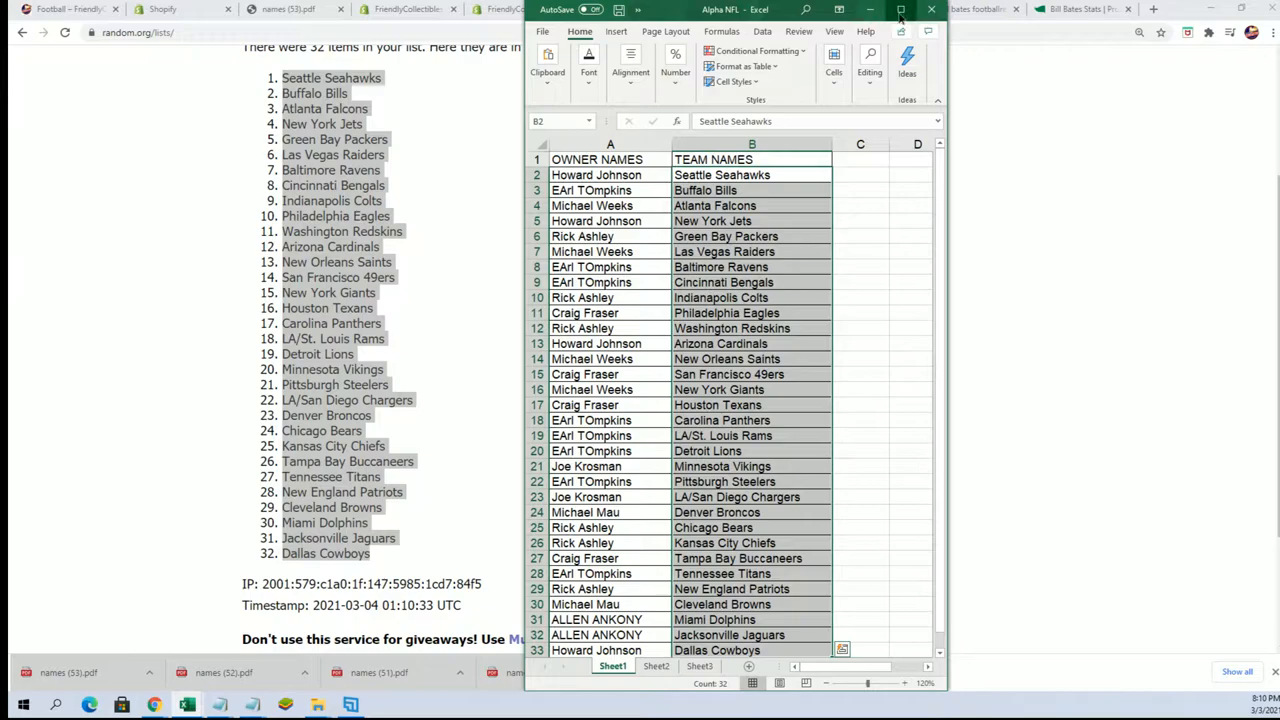
click(899, 9)
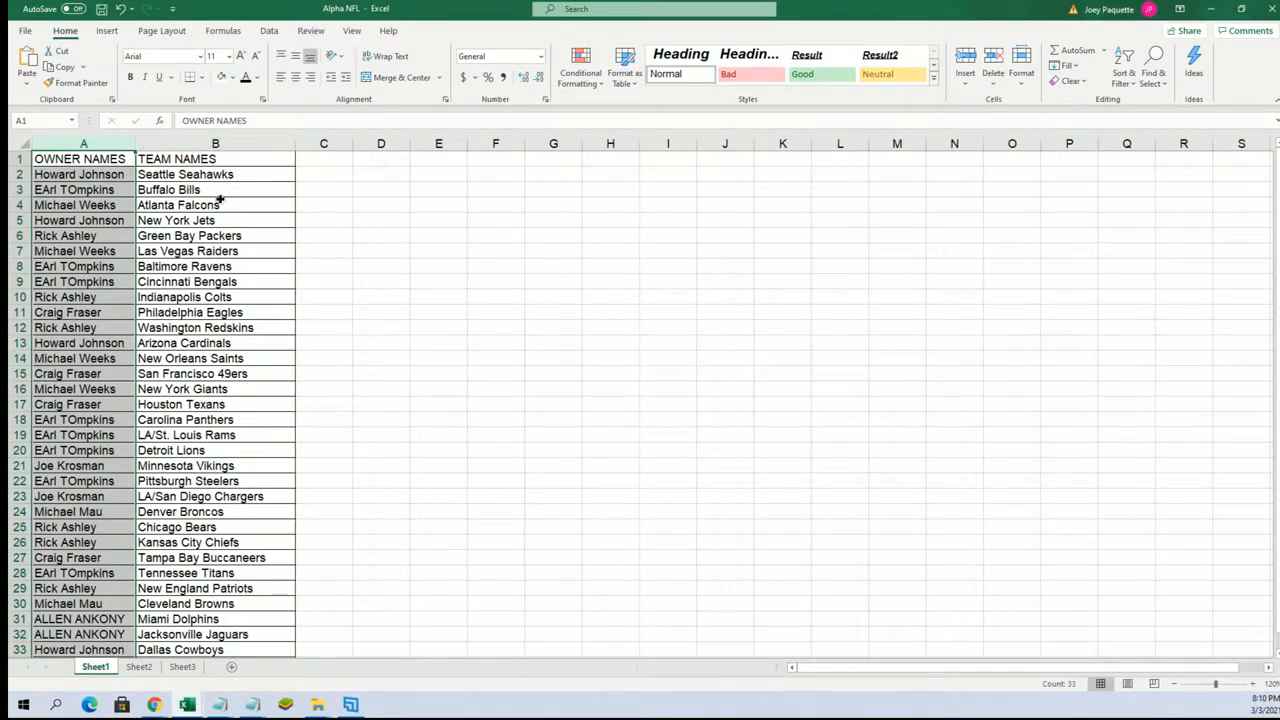
Sort team names B2:B33 A to Z, expanding the selection to keep owners paired.
click(178, 205)
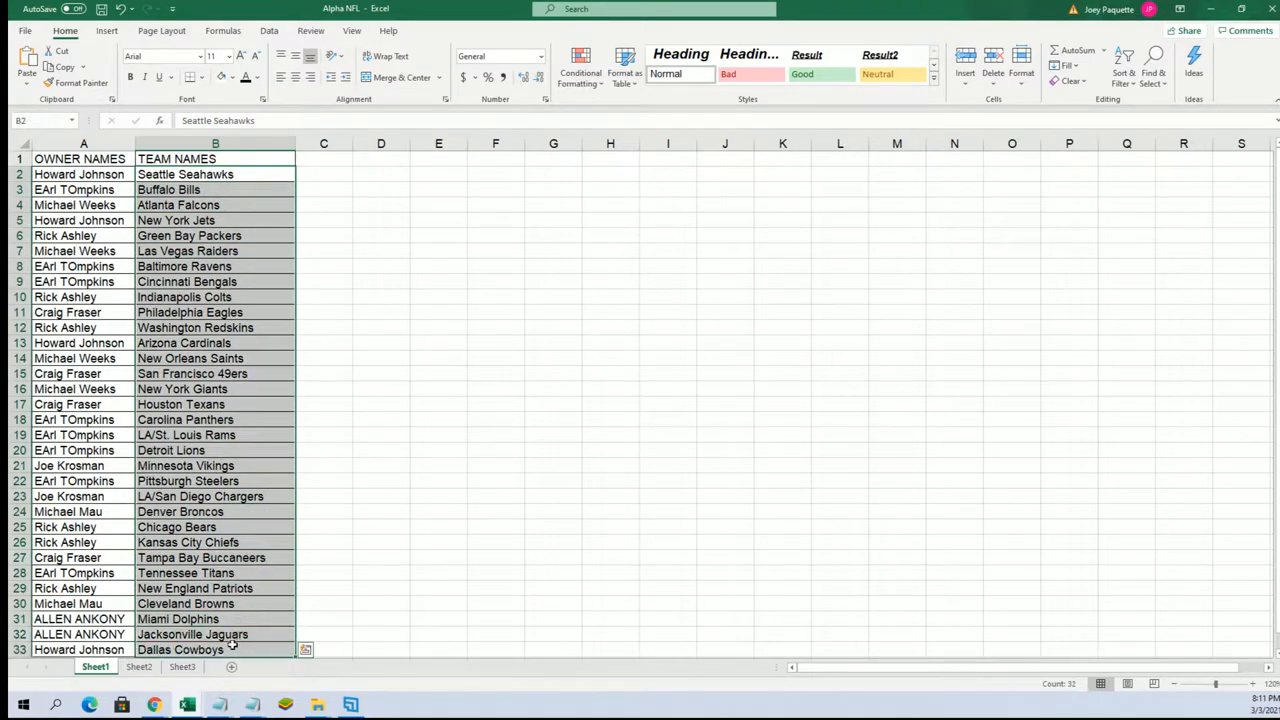
click(1124, 57)
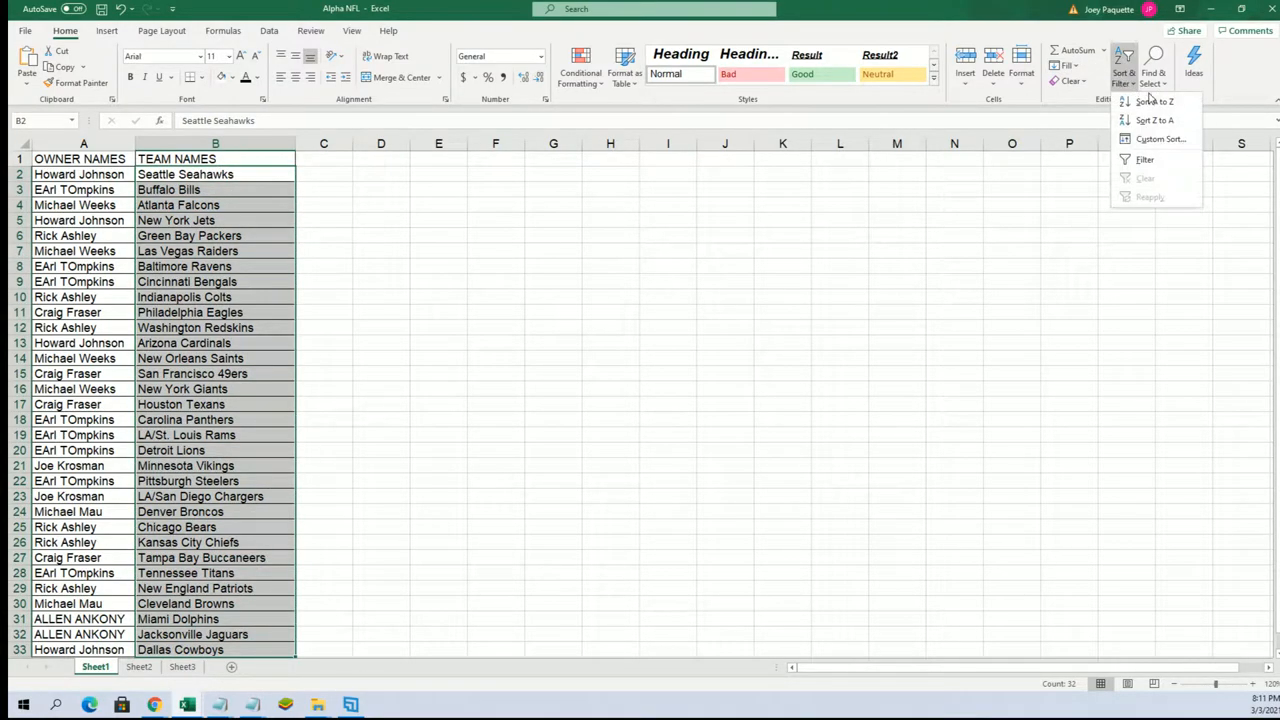
click(1155, 101)
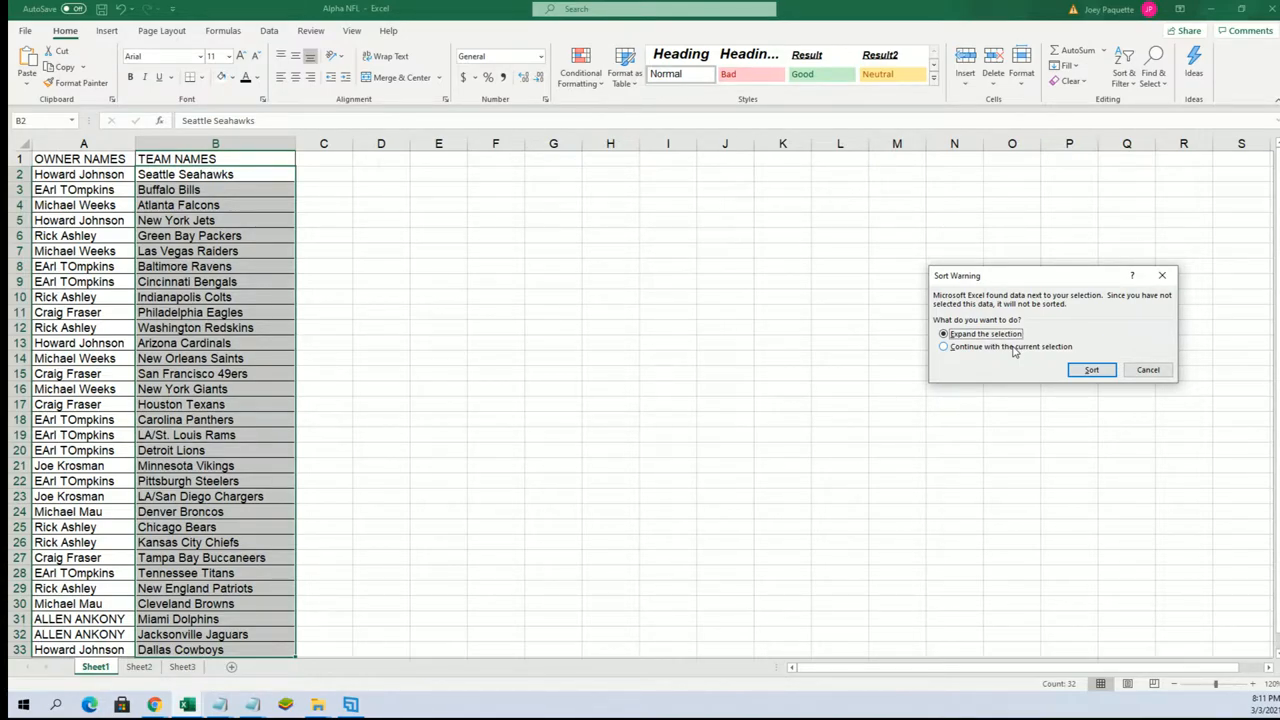
click(1091, 369)
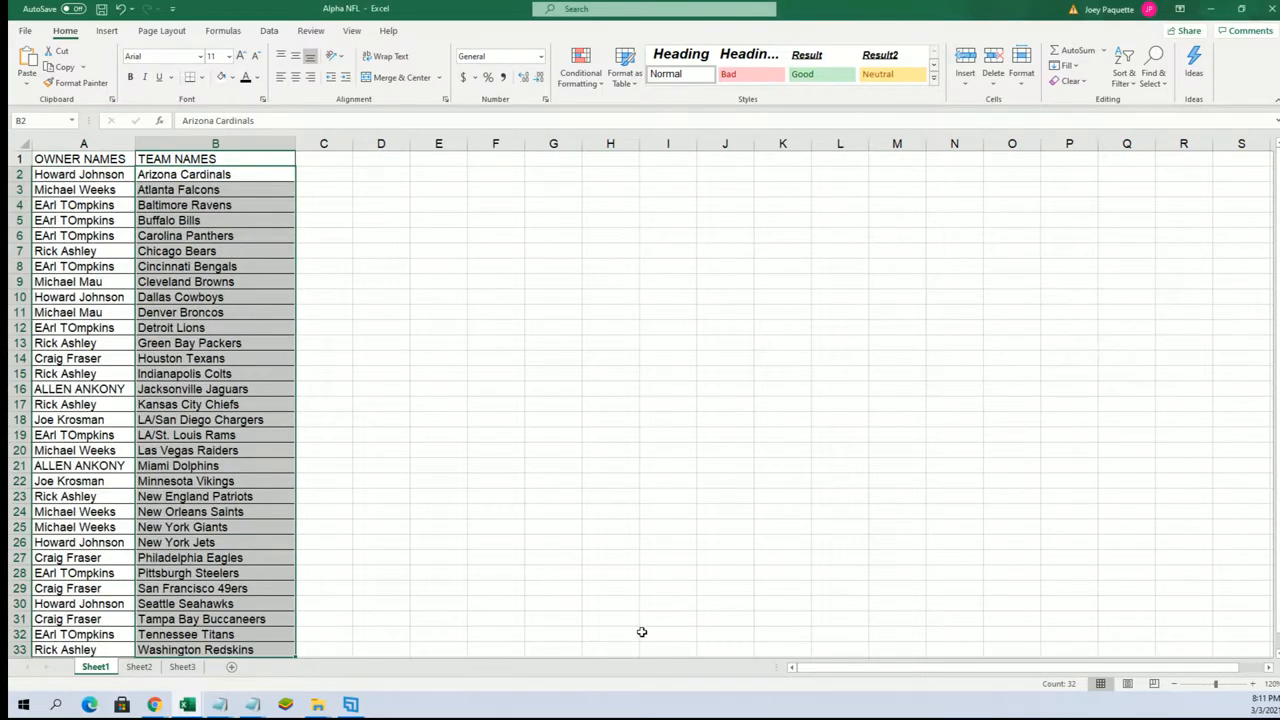
click(381, 450)
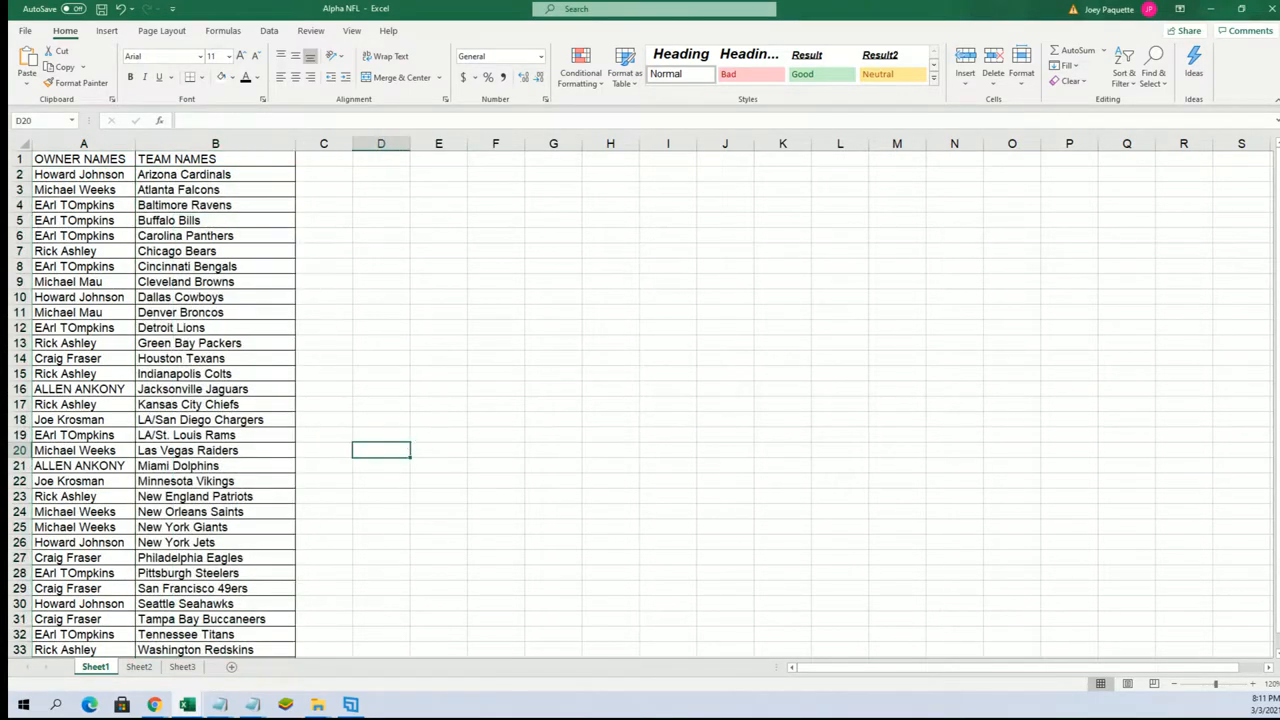